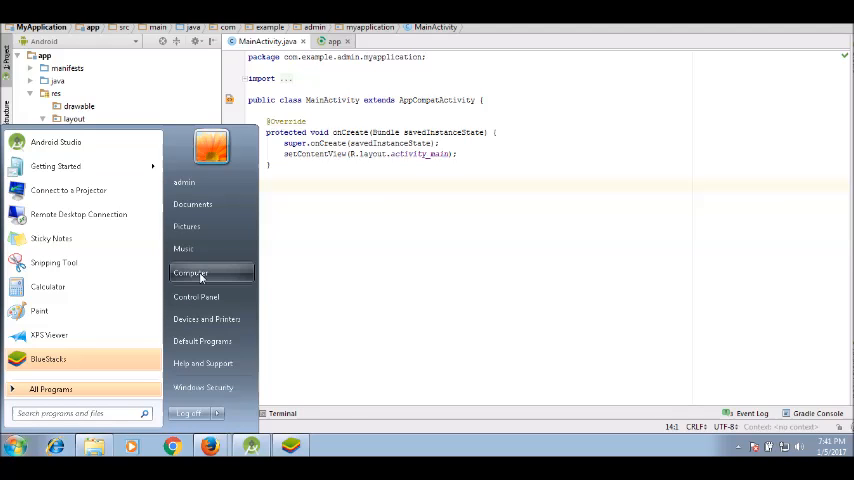
pyautogui.moveTo(428, 314)
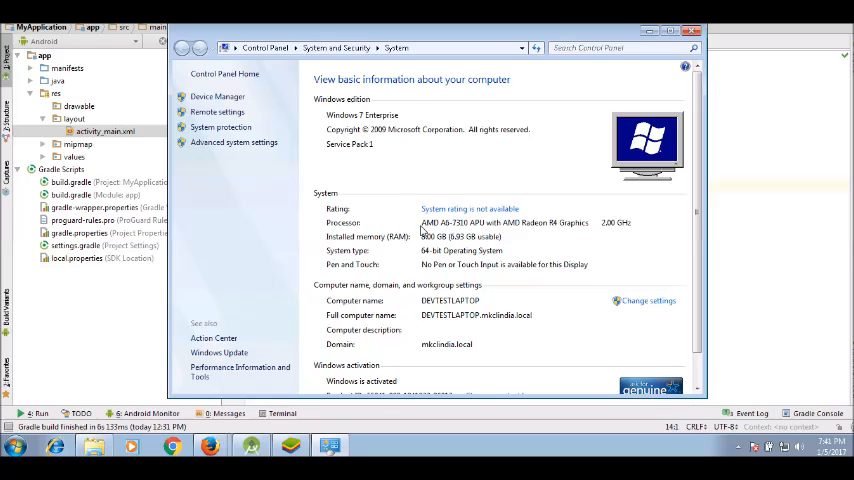
pyautogui.moveTo(422, 236)
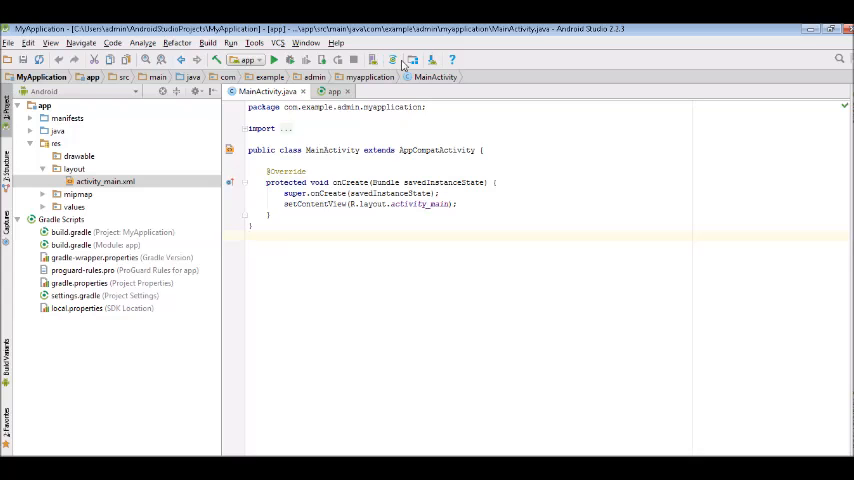
# Review the virtual devices list, then bring up the Android SDK settings.
pyautogui.click(412, 60)
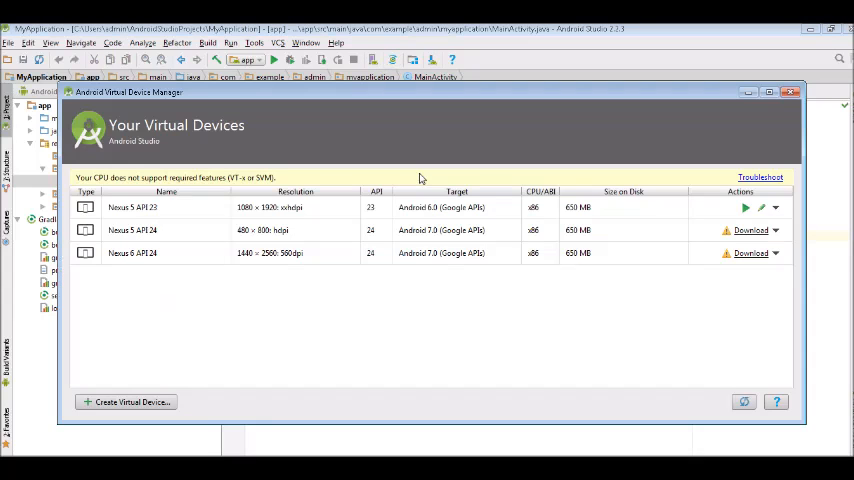
pyautogui.moveTo(90, 182)
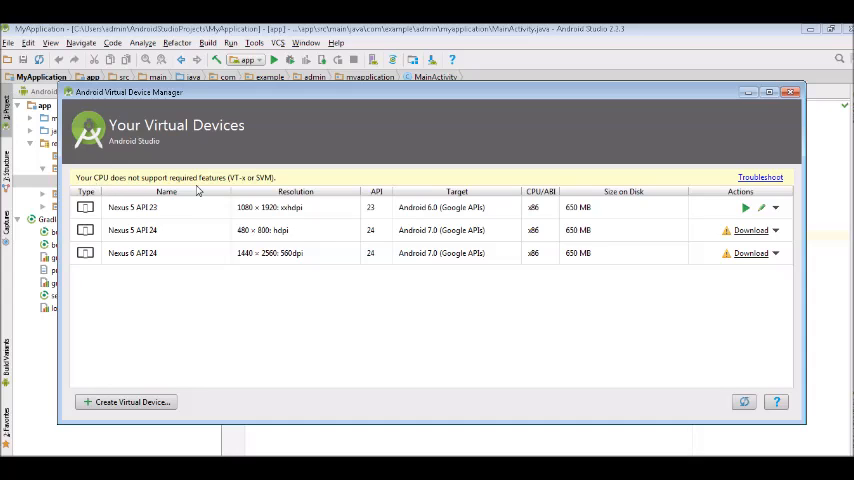
pyautogui.moveTo(644, 208)
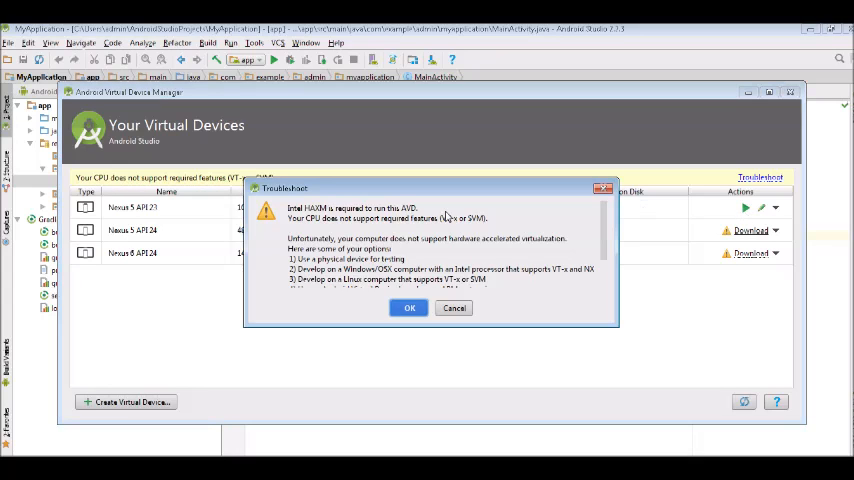
pyautogui.moveTo(378, 218)
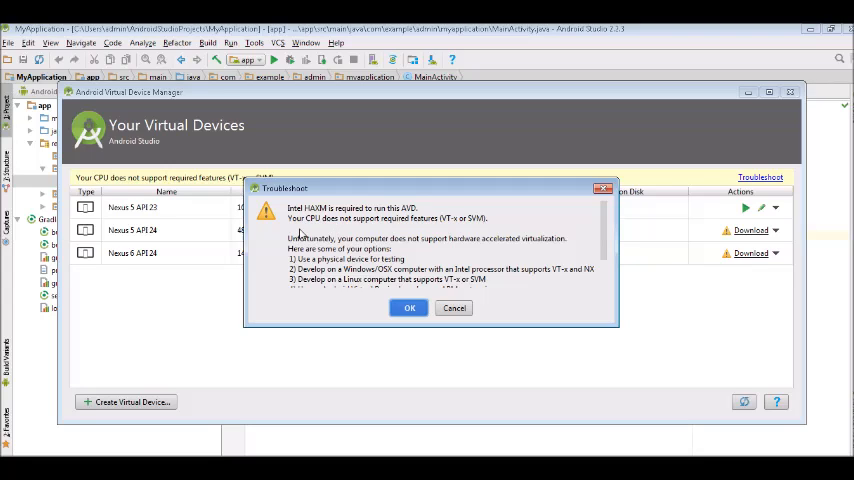
pyautogui.moveTo(488, 228)
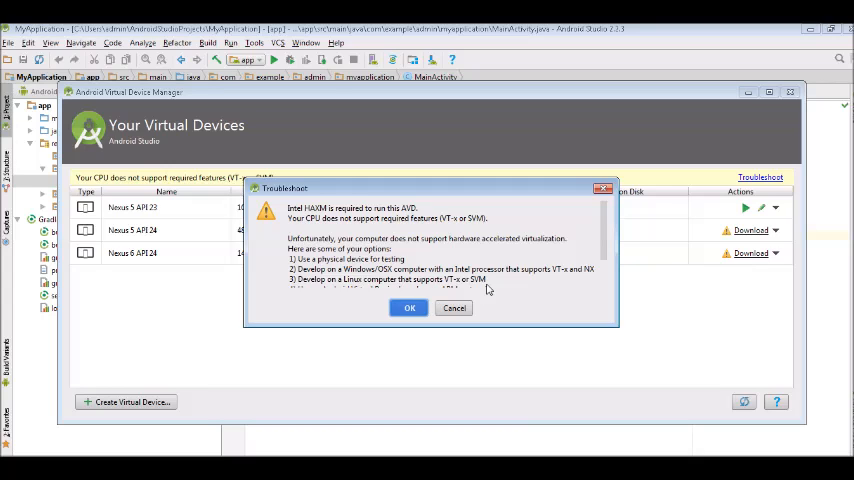
pyautogui.scroll(-3)
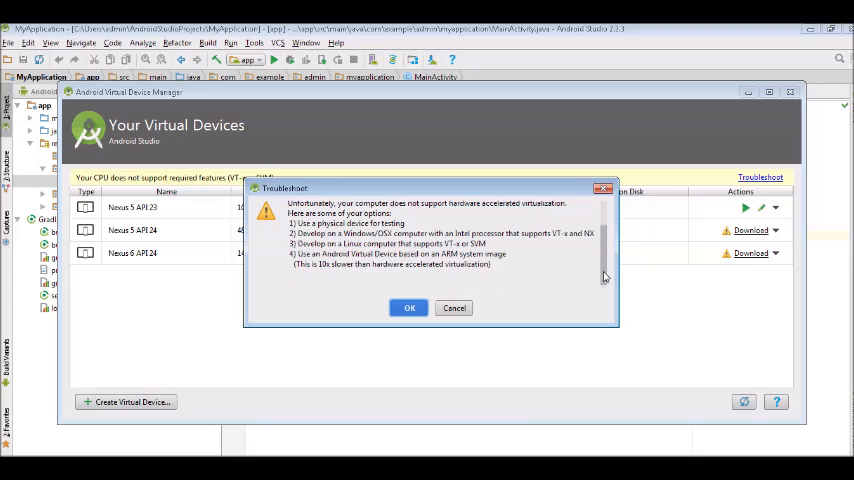
pyautogui.scroll(3)
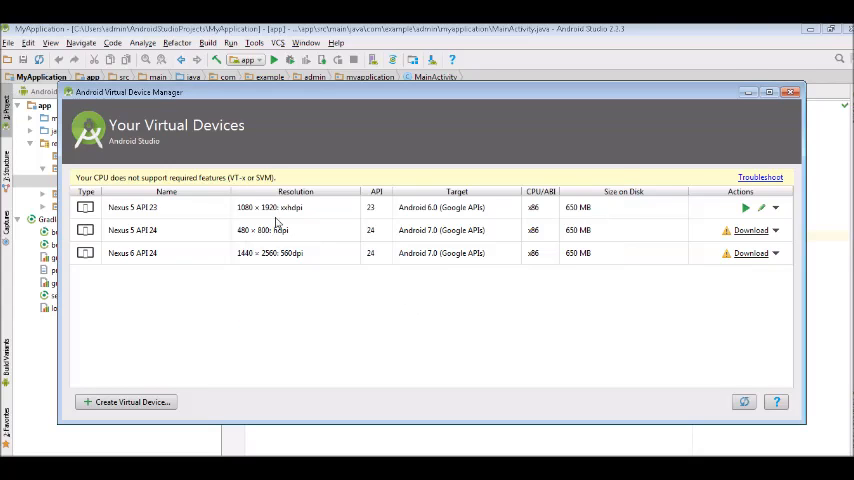
pyautogui.moveTo(768, 152)
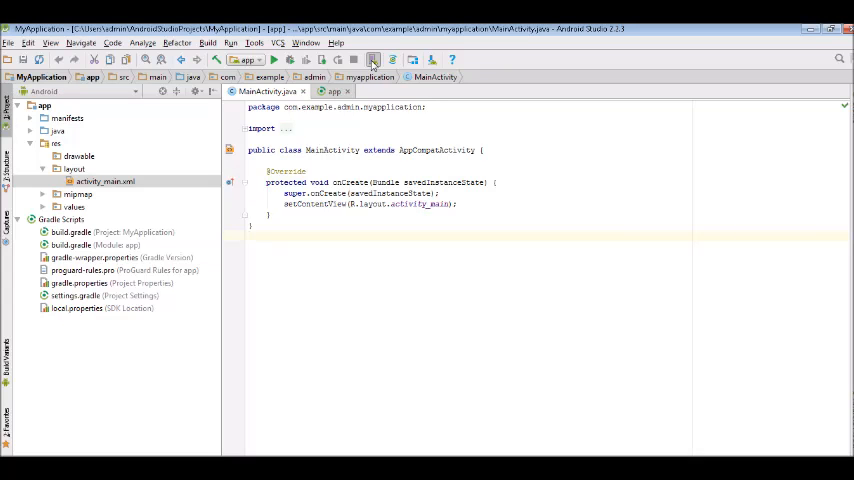
pyautogui.click(104, 180)
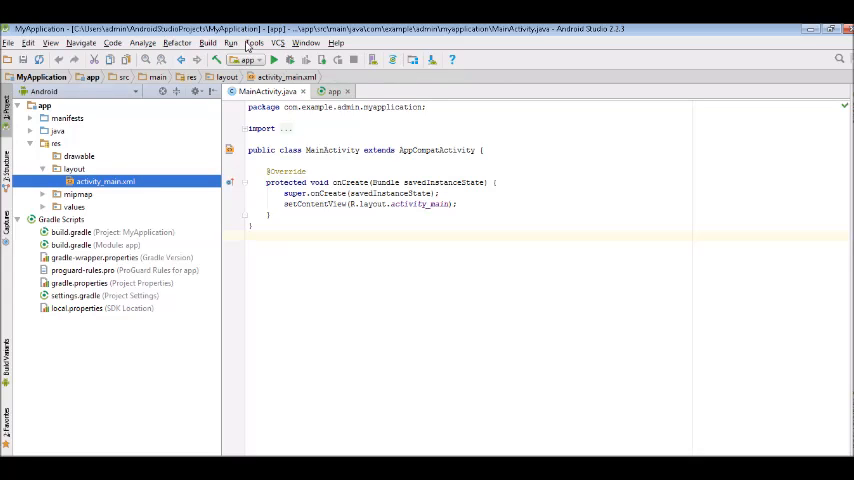
pyautogui.click(254, 44)
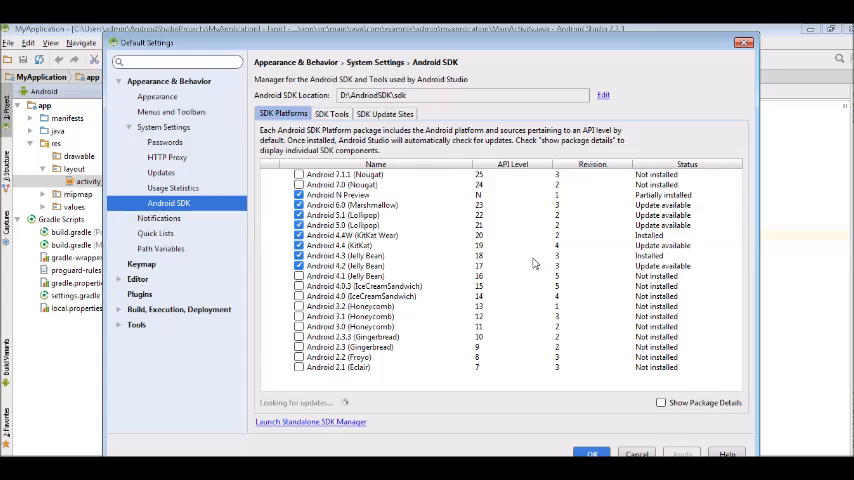
pyautogui.moveTo(462, 220)
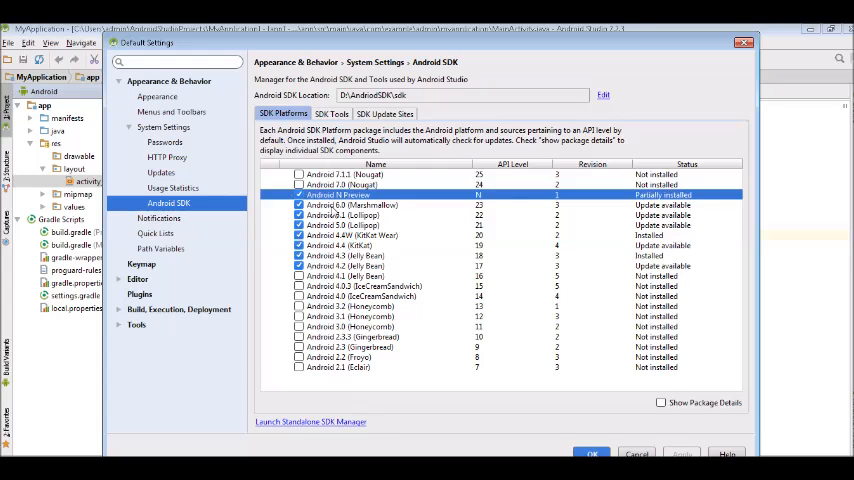
# Browse the SDK Platforms, SDK Tools and SDK Update Sites pages, ending on SDK Platforms.
pyautogui.click(350, 224)
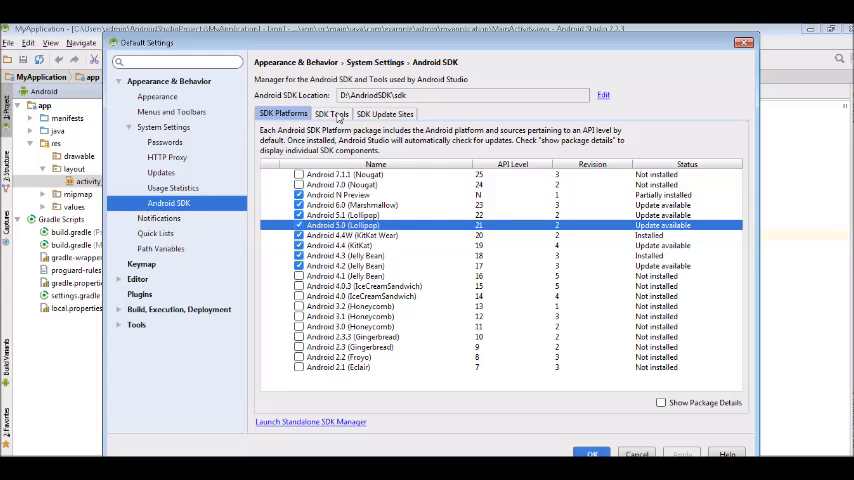
pyautogui.click(332, 112)
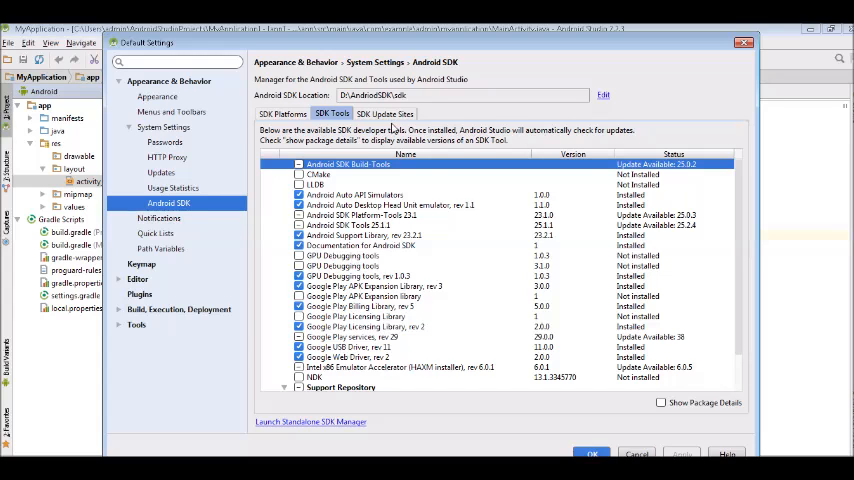
pyautogui.click(384, 112)
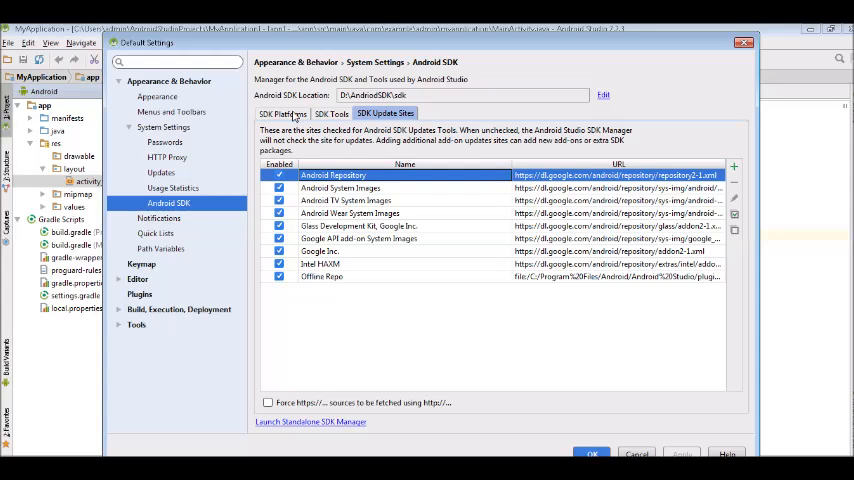
pyautogui.click(284, 112)
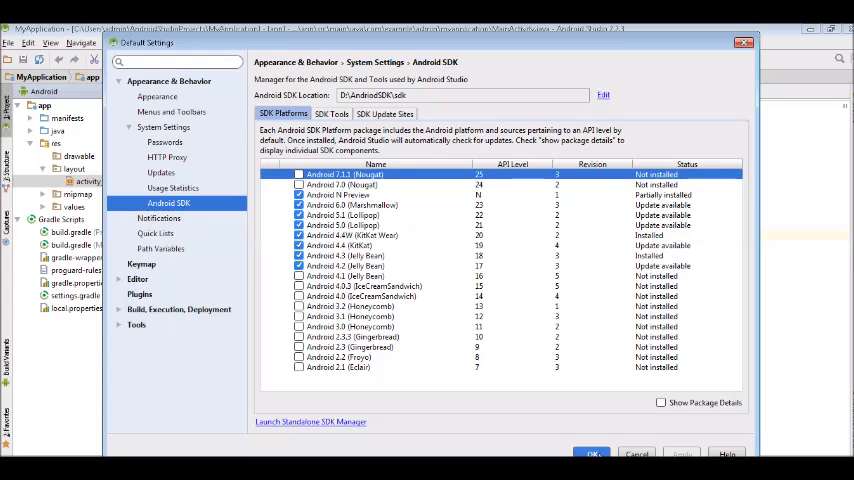
pyautogui.click(592, 454)
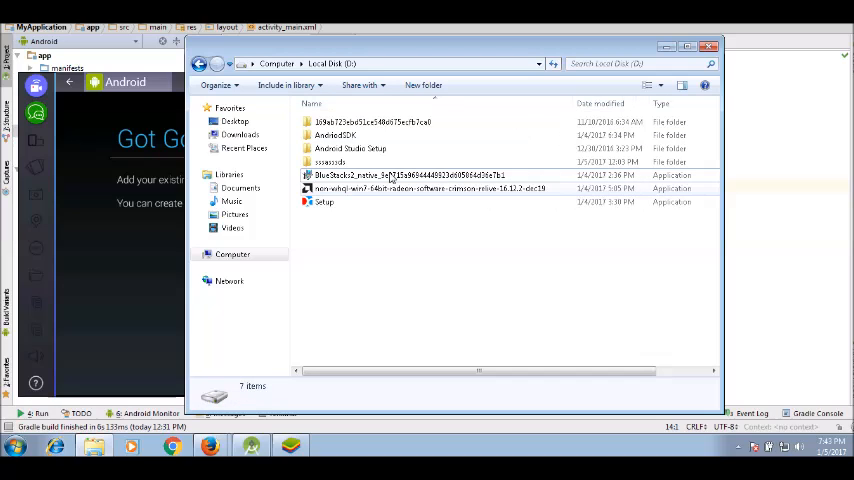
# Select the BlueStacks installer file on Local Disk (D:) to view its details.
pyautogui.click(410, 176)
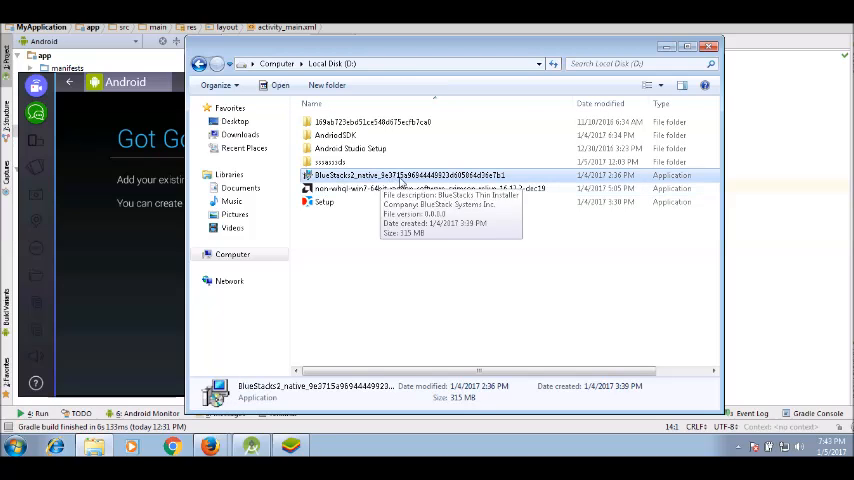
pyautogui.moveTo(360, 180)
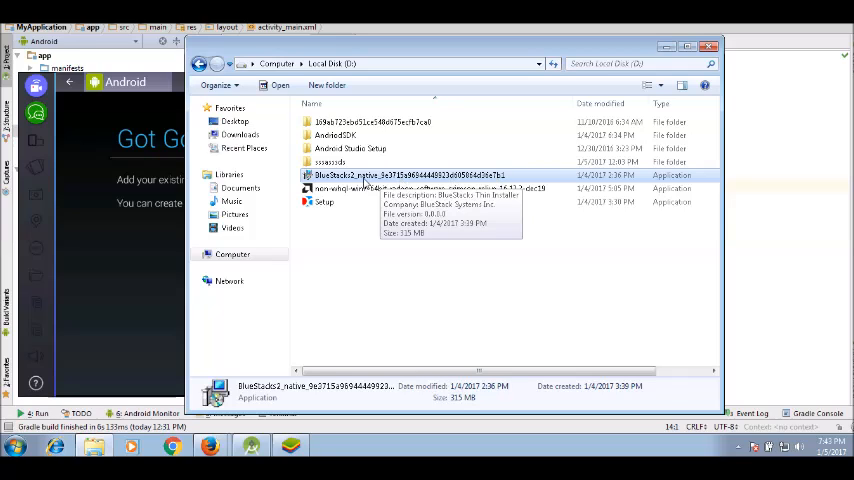
pyautogui.moveTo(678, 232)
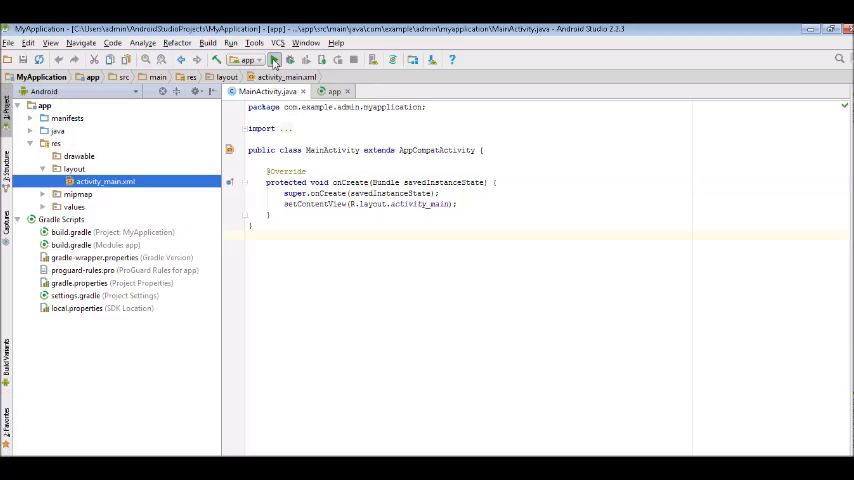
# Run the app, troubleshoot the Nexus 5 API 23 warning, then choose the connected Samsung SM-G900F device.
pyautogui.click(274, 60)
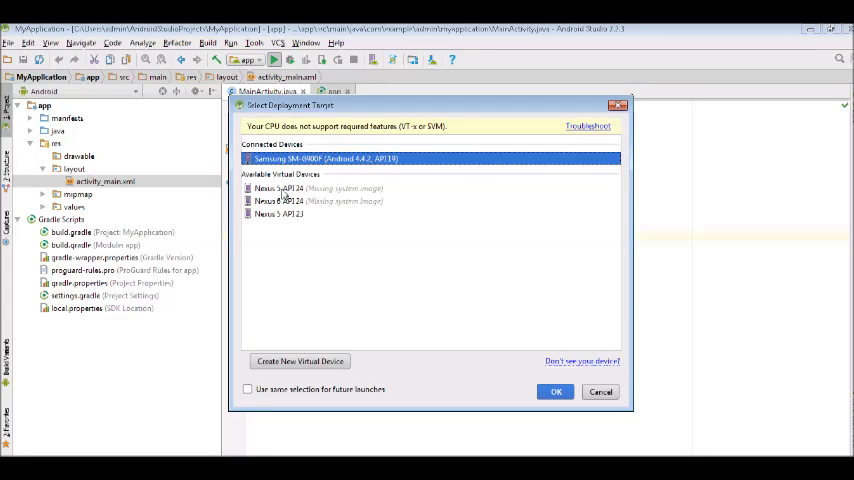
pyautogui.click(280, 214)
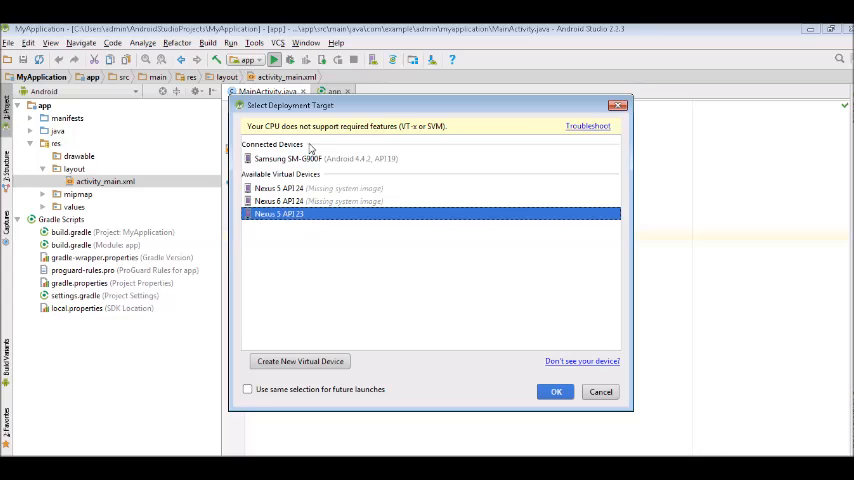
pyautogui.moveTo(466, 152)
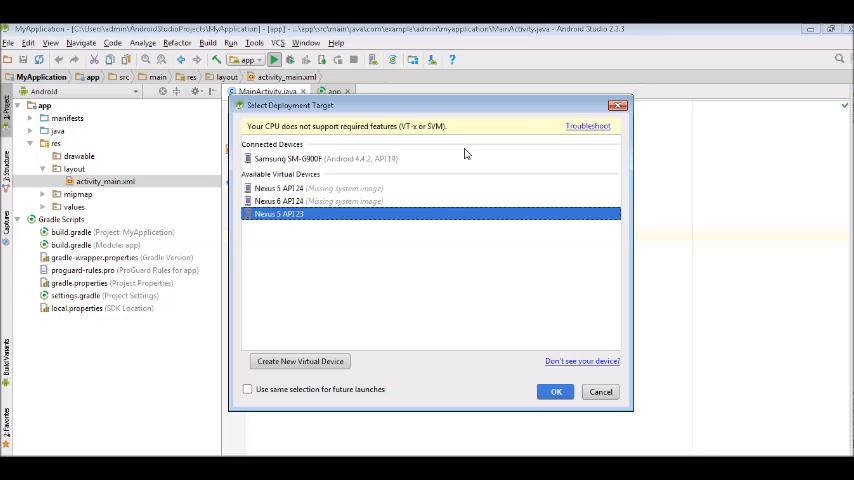
pyautogui.click(588, 126)
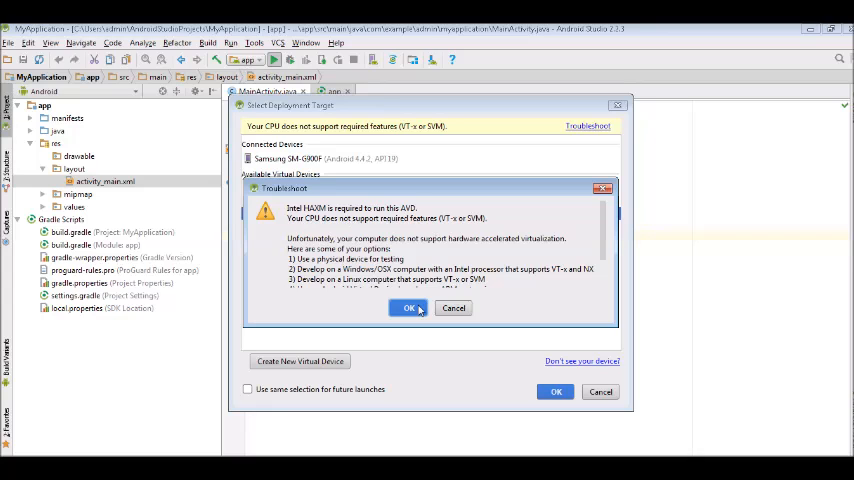
pyautogui.click(408, 308)
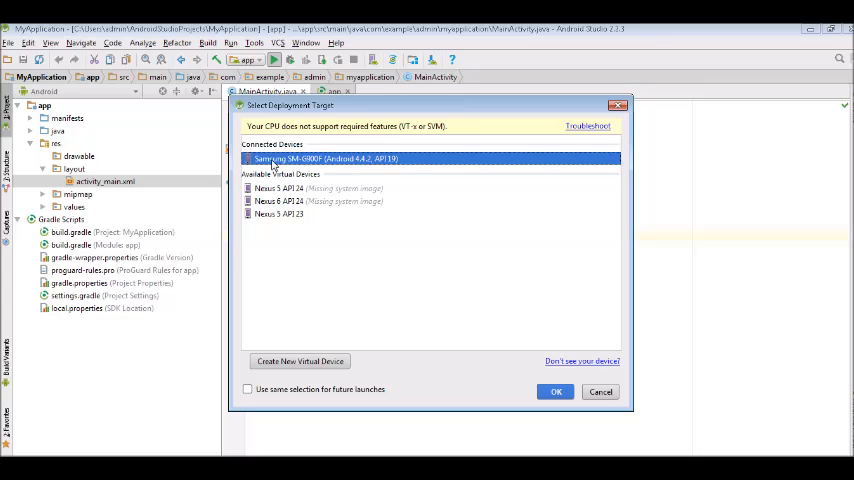
pyautogui.moveTo(344, 392)
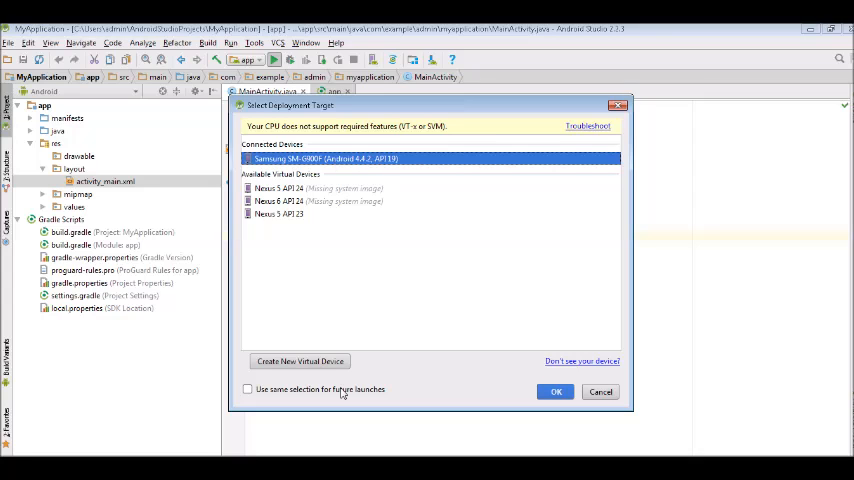
pyautogui.click(556, 392)
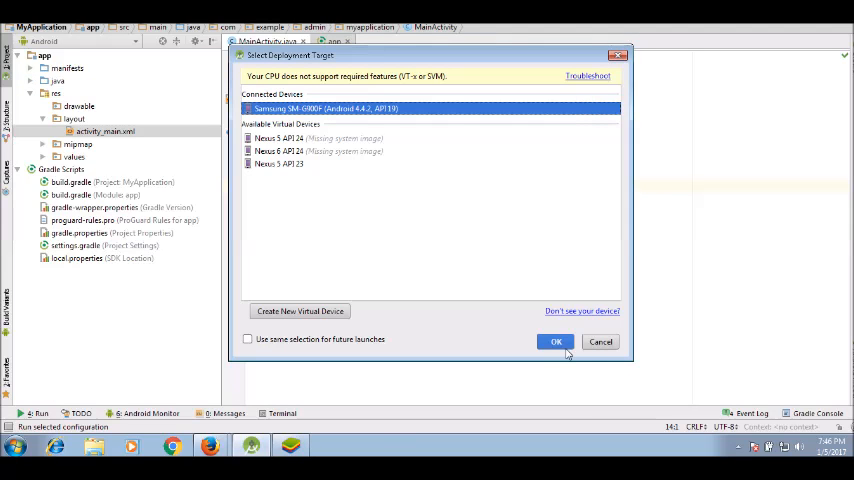
# Confirm the deployment target so Gradle builds and installs My Application on BlueStacks.
pyautogui.click(556, 340)
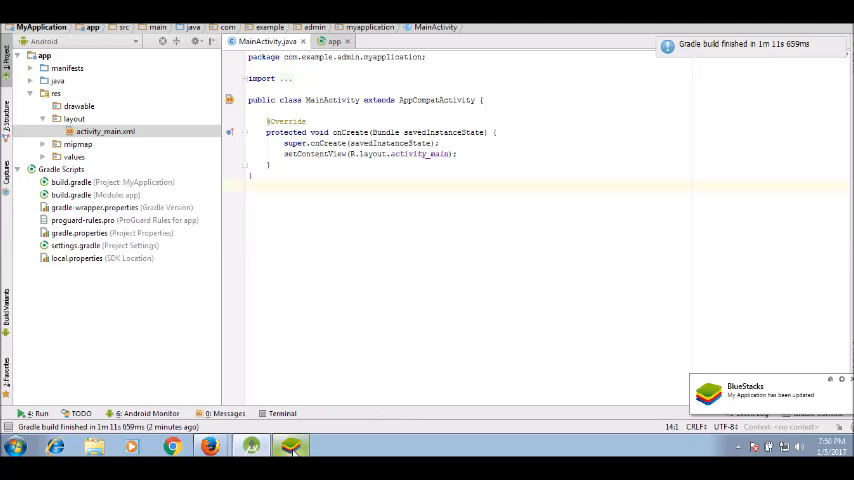
pyautogui.click(290, 446)
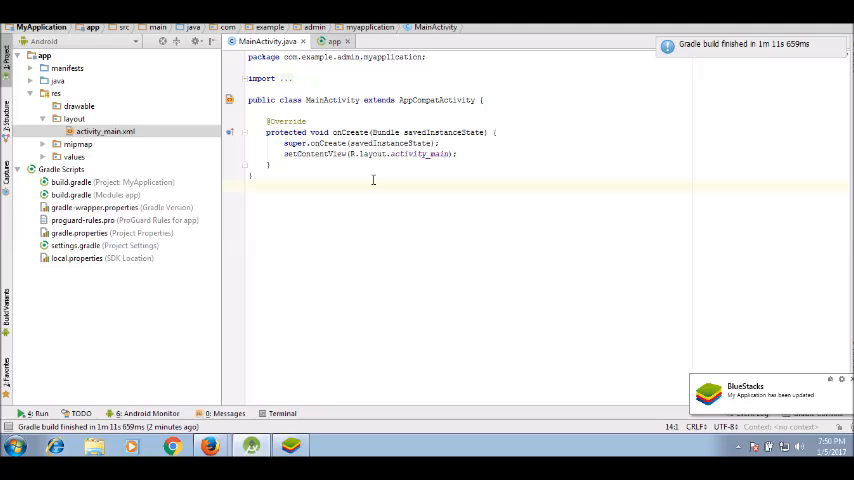
pyautogui.click(104, 132)
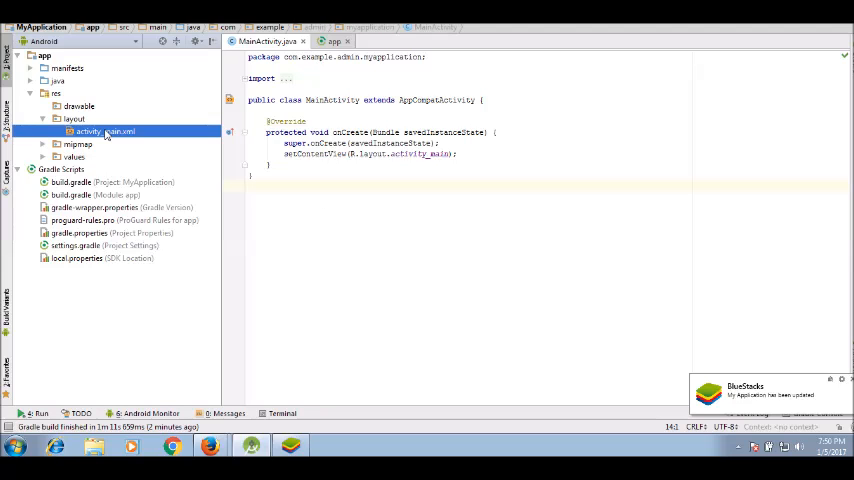
# In the activity_main.xml designer, replace the TextView text with 'was sheikh'.
pyautogui.doubleClick(104, 132)
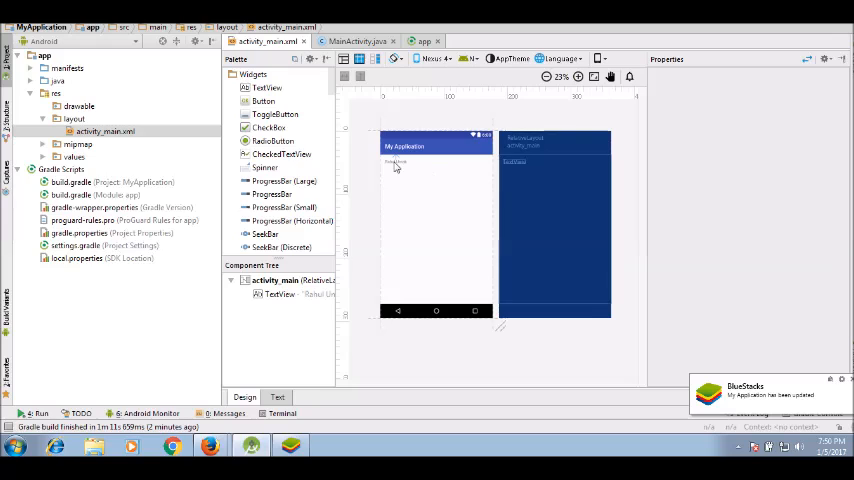
pyautogui.click(396, 160)
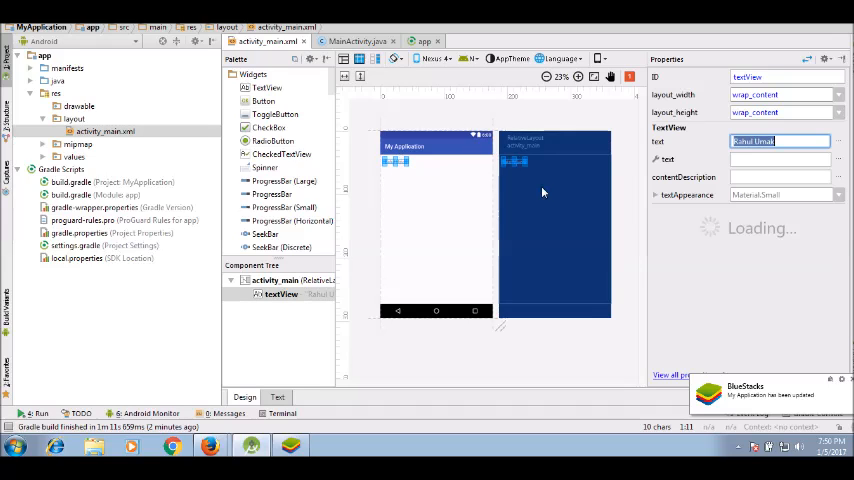
pyautogui.write('wasim')
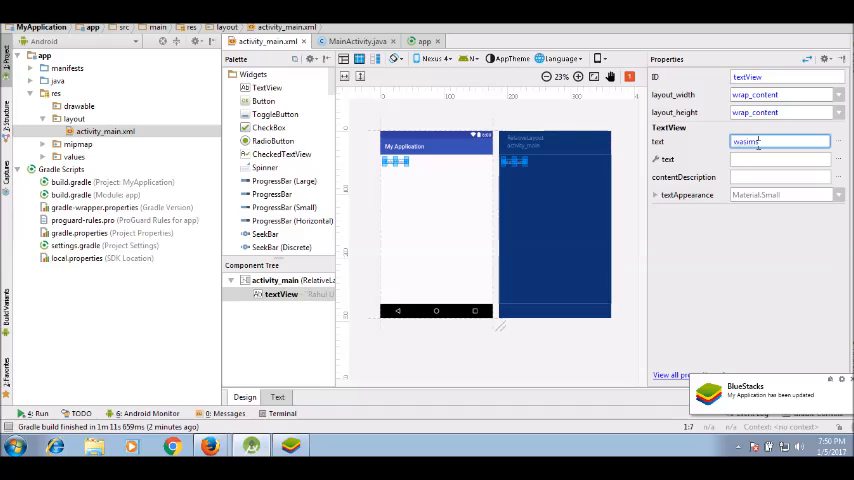
pyautogui.write('sheikh')
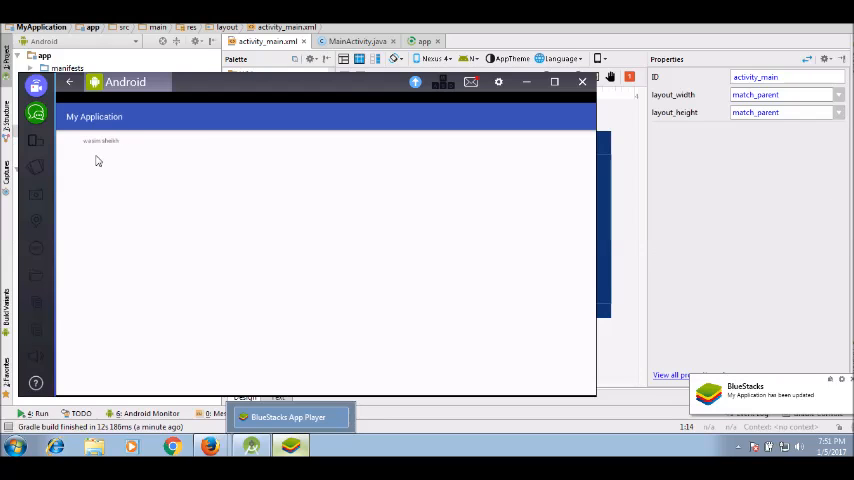
# Dismiss the BlueStacks emulator window and return to the layout designer.
pyautogui.click(580, 80)
pyautogui.write('my device')
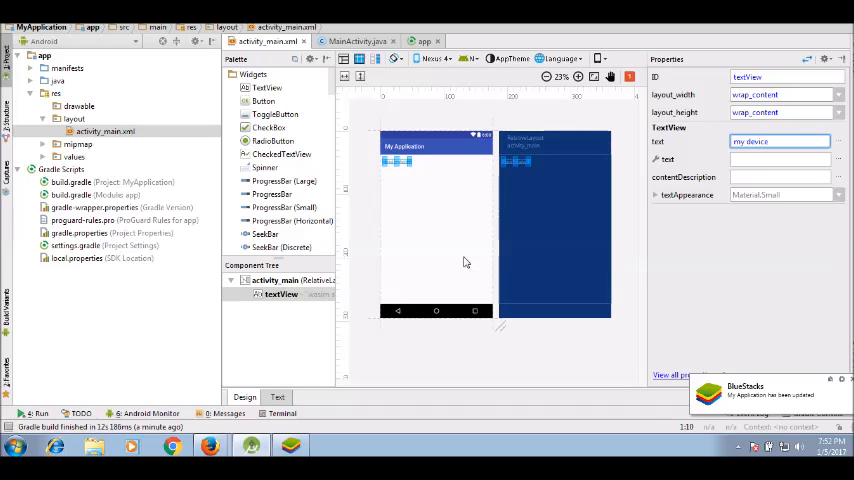
pyautogui.click(290, 280)
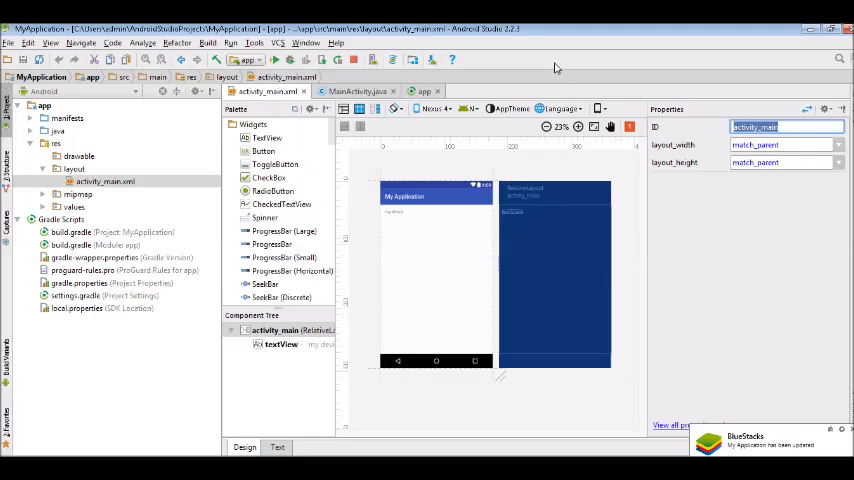
pyautogui.moveTo(444, 288)
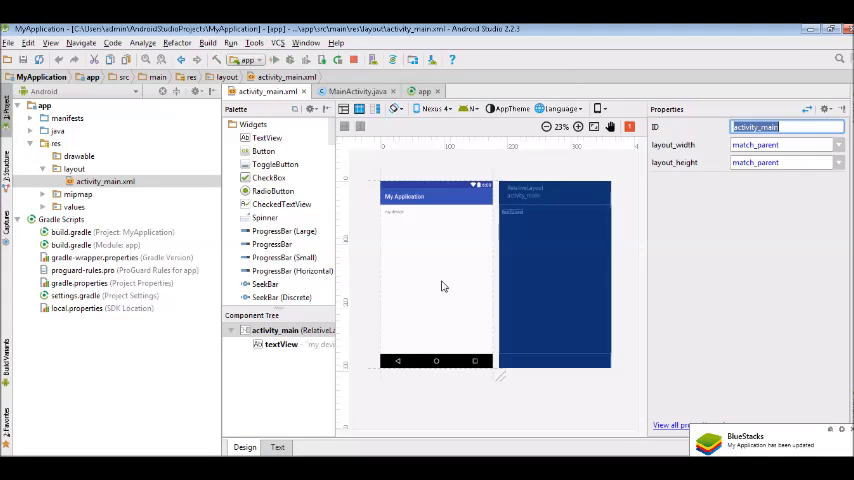